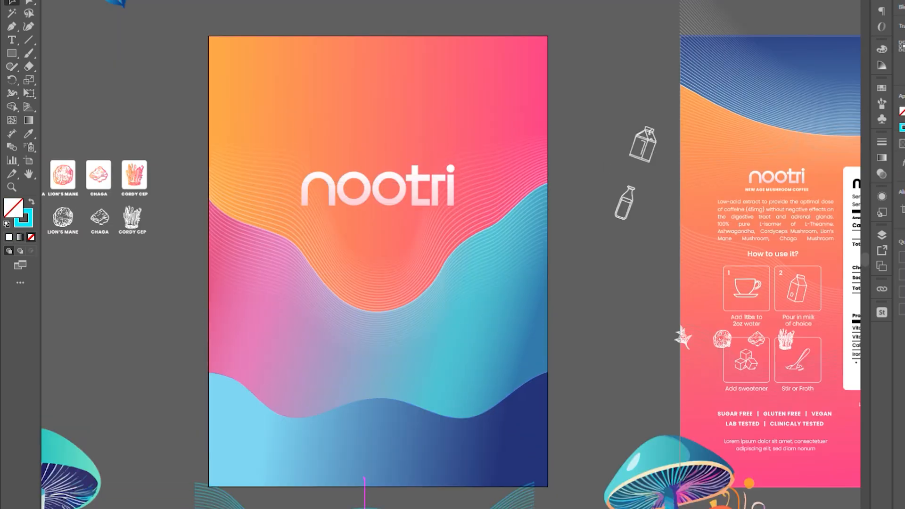
Prompt Text to Vector with 'Abstract, minimal mushroom' for the back-label icons
text(Abstract, minimal mushroom)
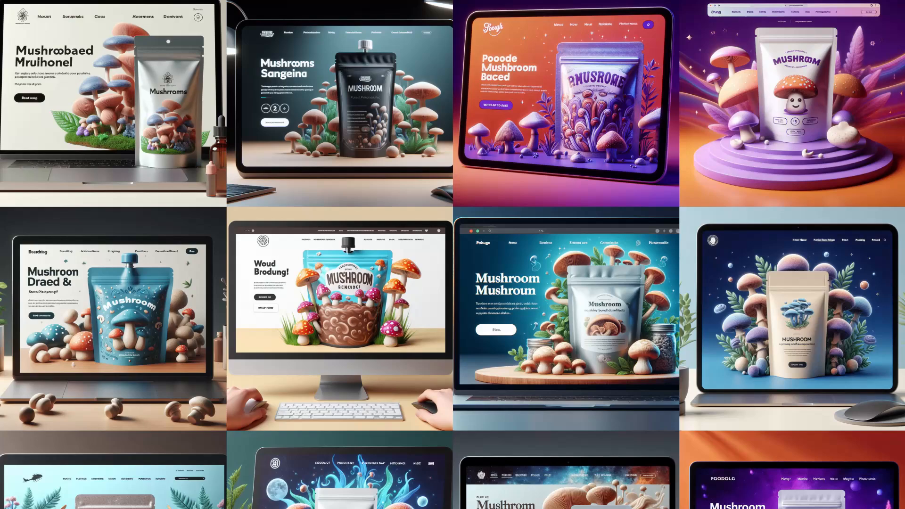
Scroll through the Midjourney grid of mushroom pouch website mockups
scroll(down, 3)
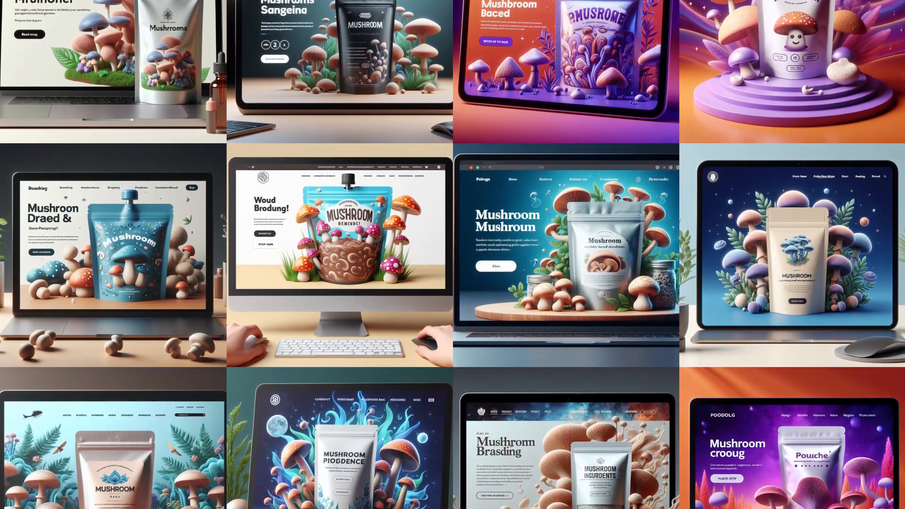
scroll(down, 3)
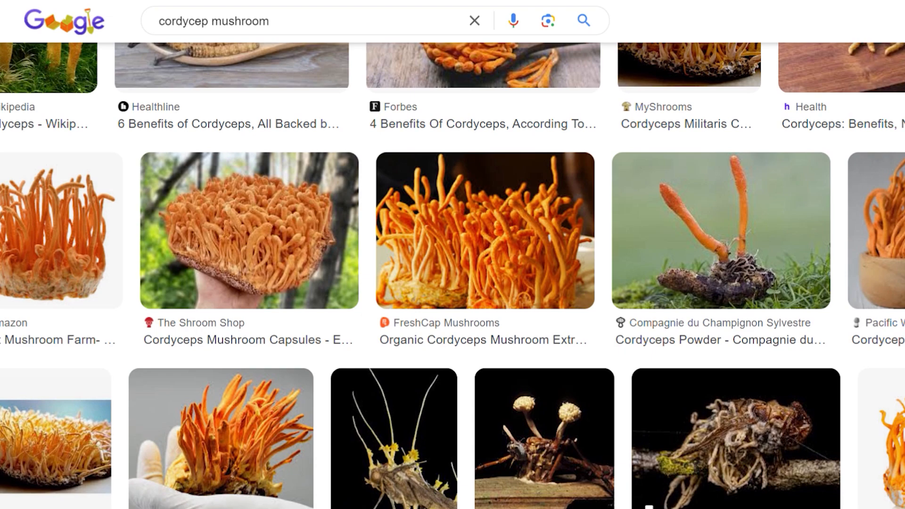
Browse cordyceps photo results, then search Google Images for 'lion's mane mushroom'
scroll(down, 3)
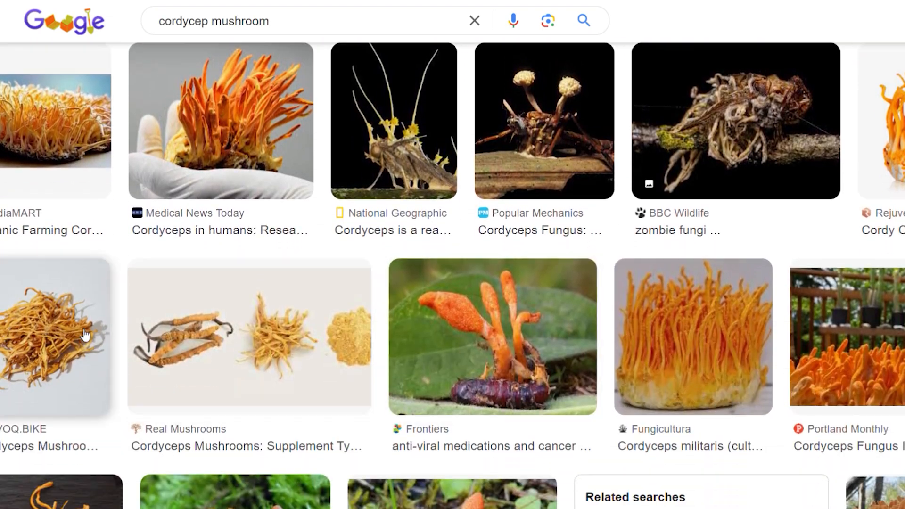
text(lion's mane mushroom)
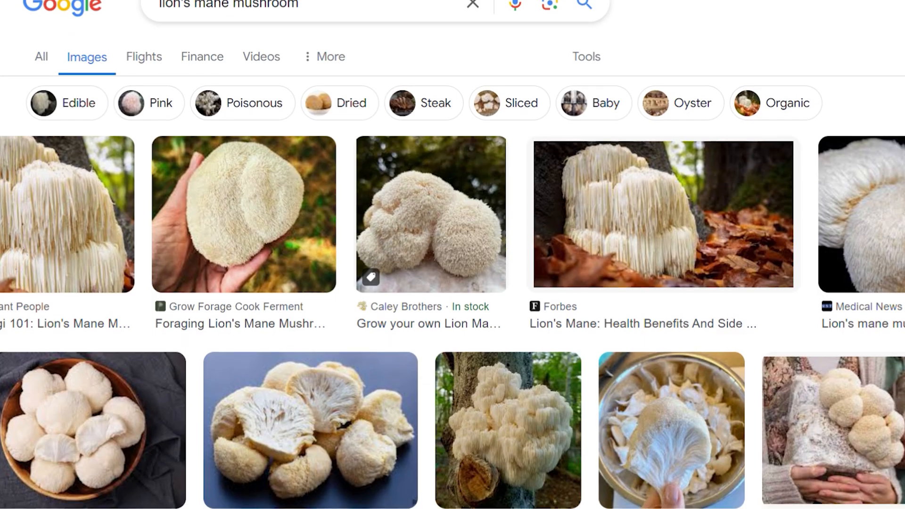
scroll(down, 3)
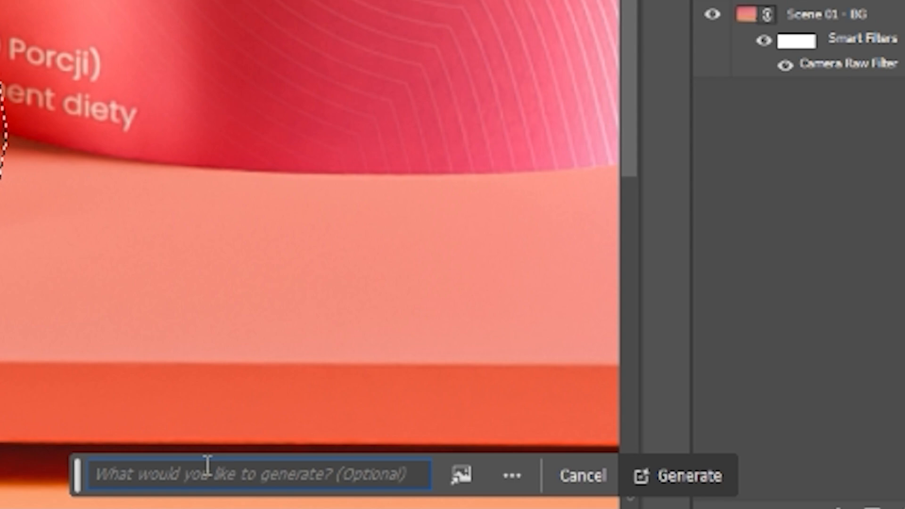
Generate a lion's mane mushroom on the platform beside the pouch using a reference image
click(460, 475)
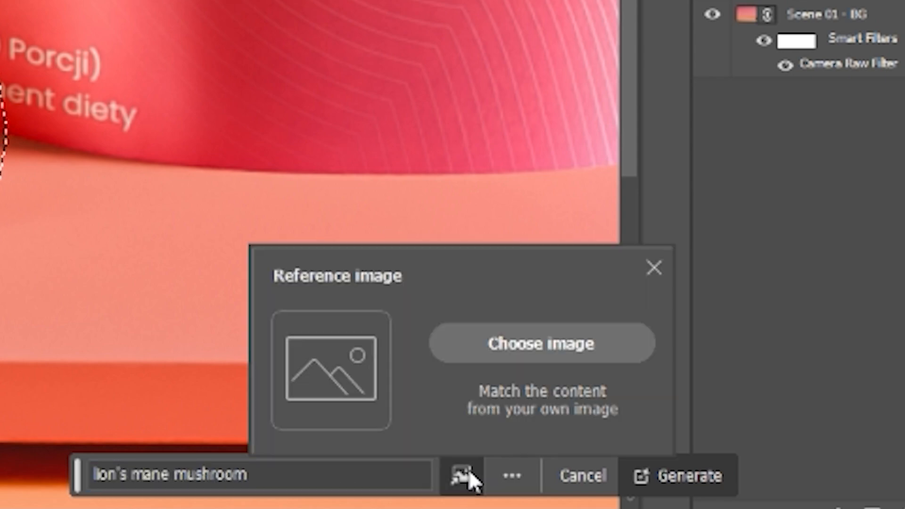
click(678, 475)
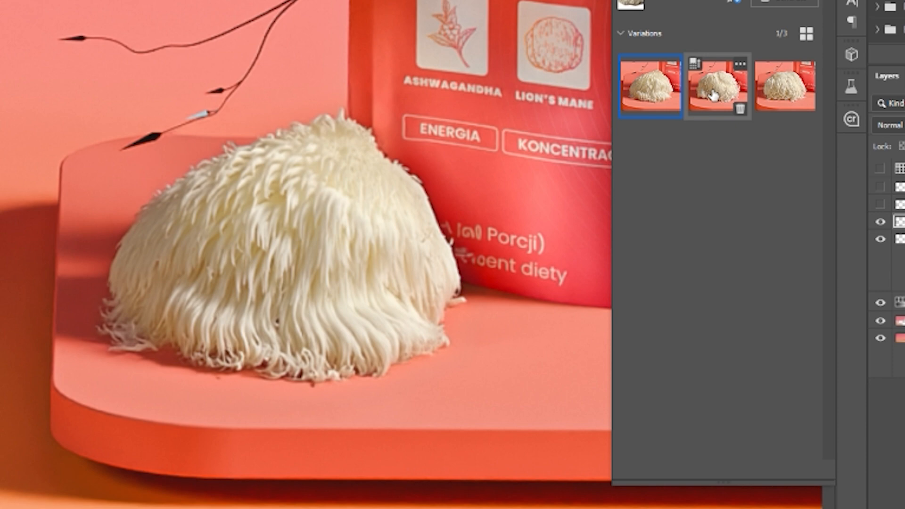
Preview the second lion's mane variation and choose the third cordyceps variation
click(783, 86)
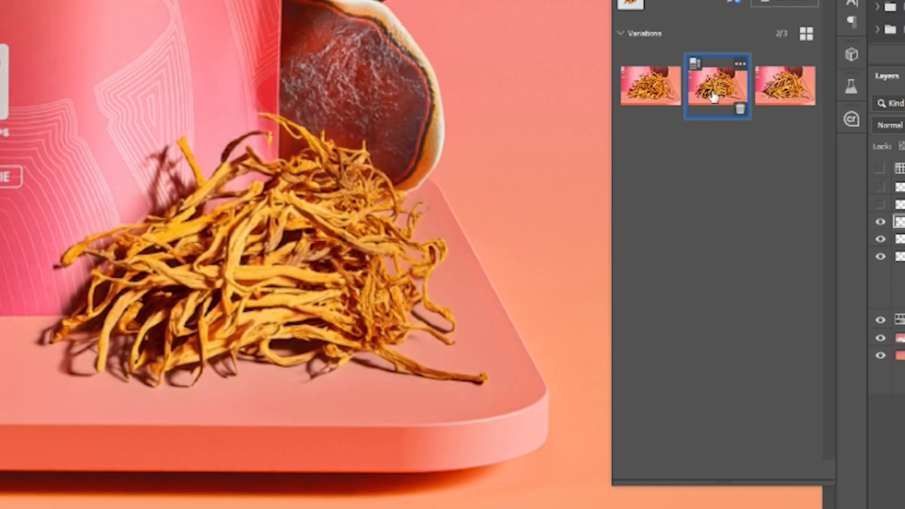
click(786, 87)
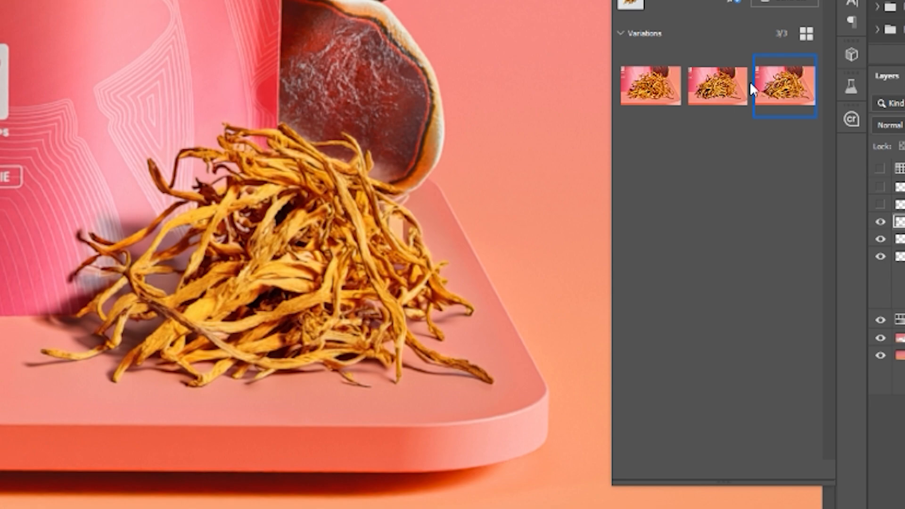